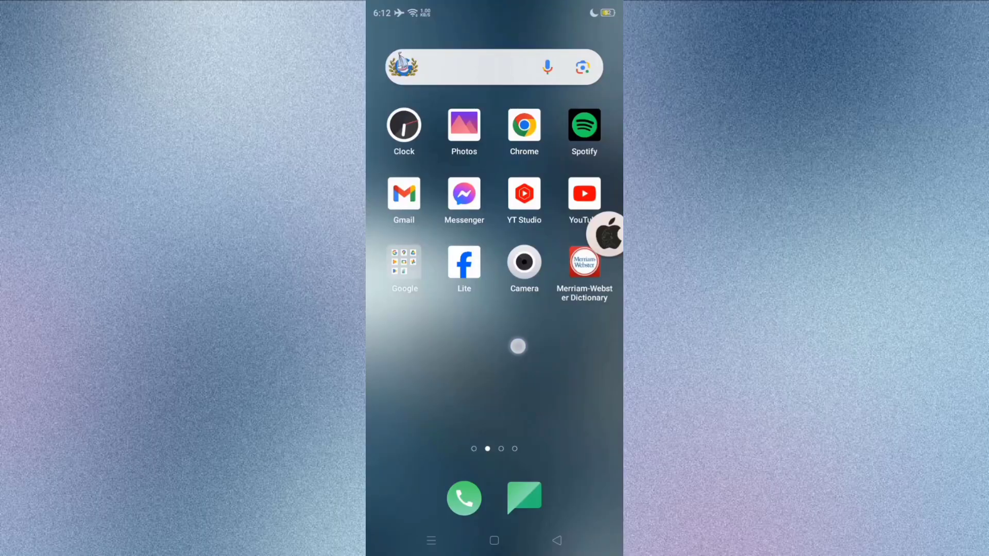
Preview the original Facebook Lite dark-mode feed, then return to the home screen.
scroll(left, 3)
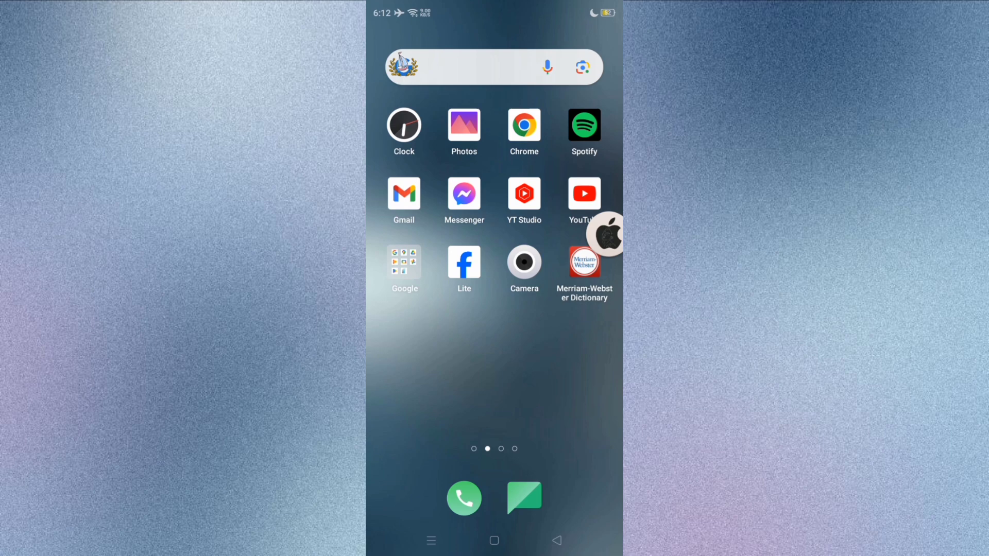
click(463, 267)
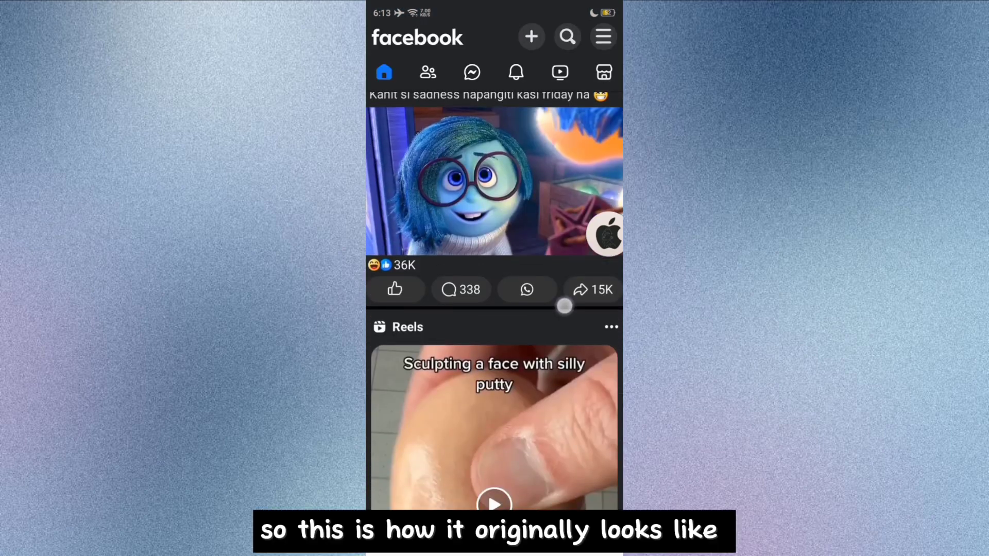
scroll(down, 3)
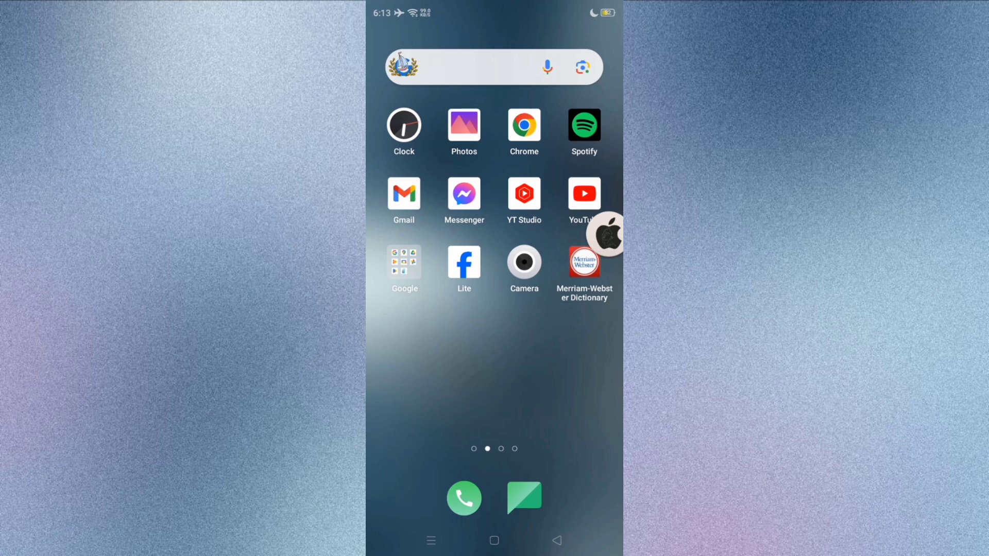
scroll(left, 3)
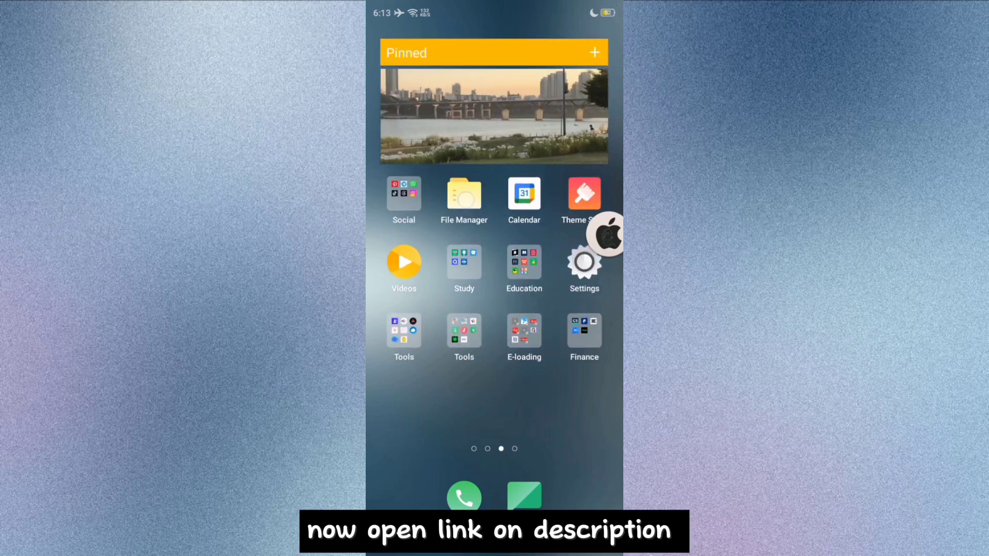
Install the Facebook Lite APK from File Manager past the Play Protect warning.
click(463, 196)
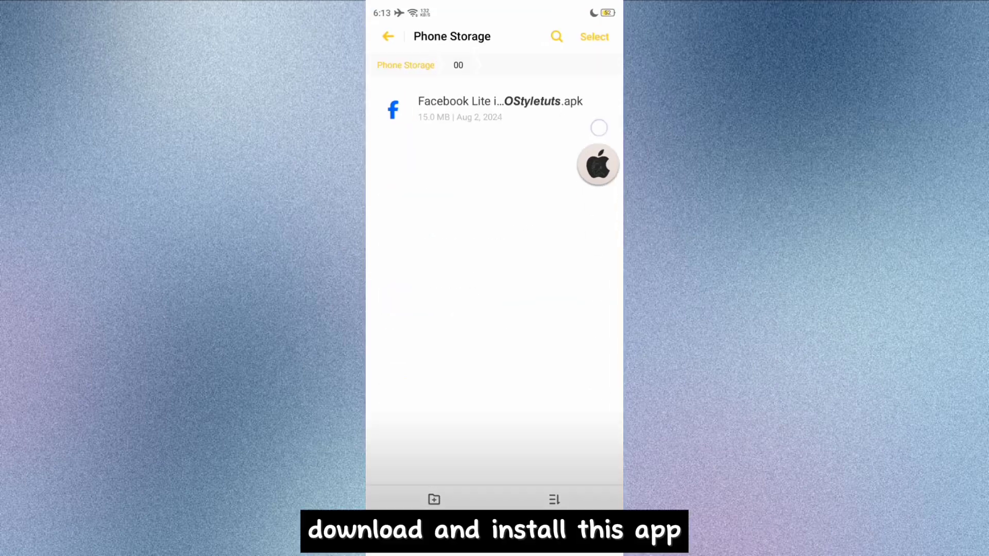
click(500, 109)
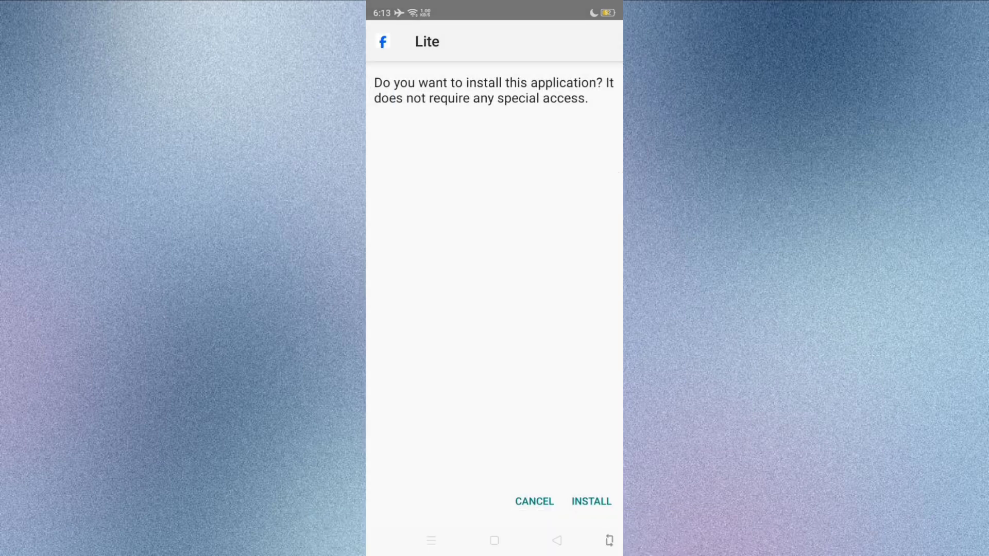
click(591, 502)
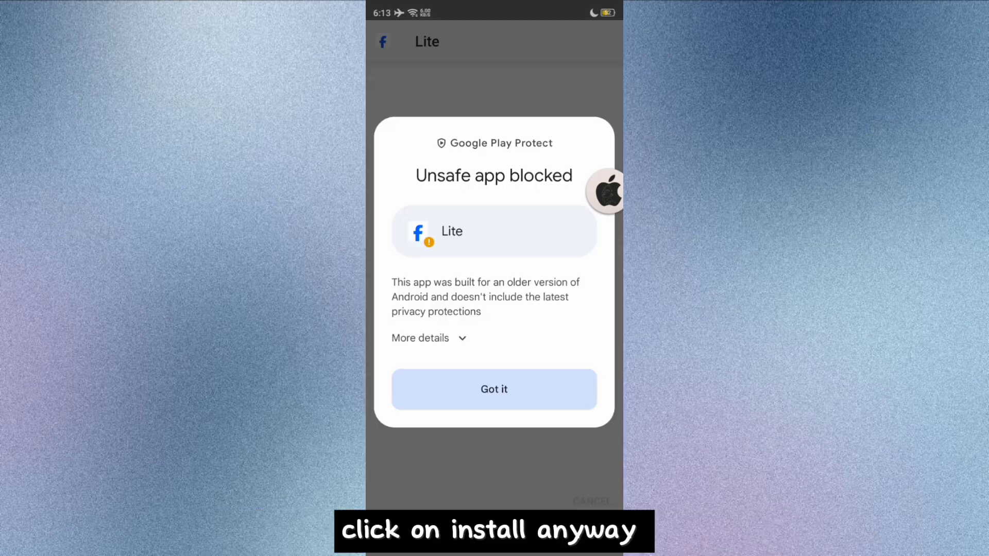
click(494, 389)
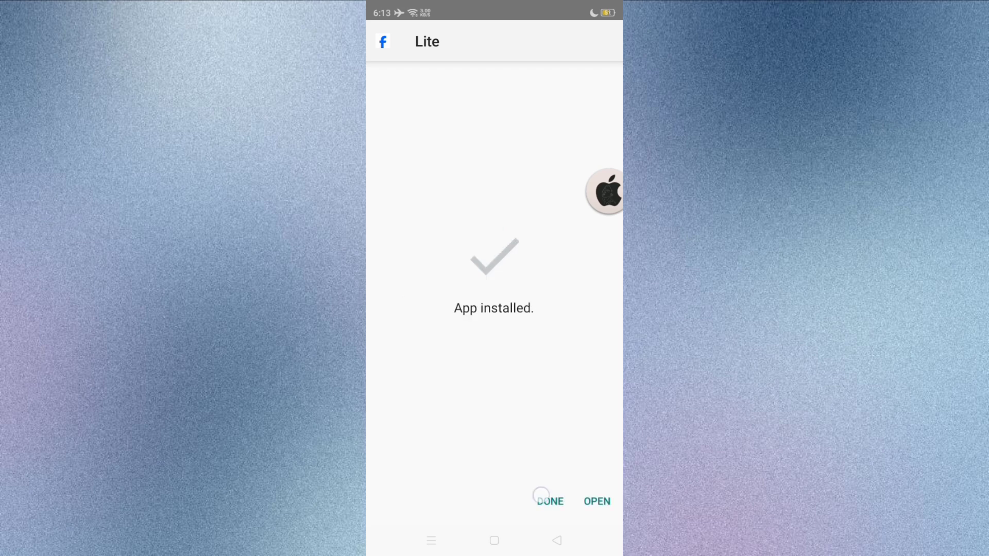
click(548, 502)
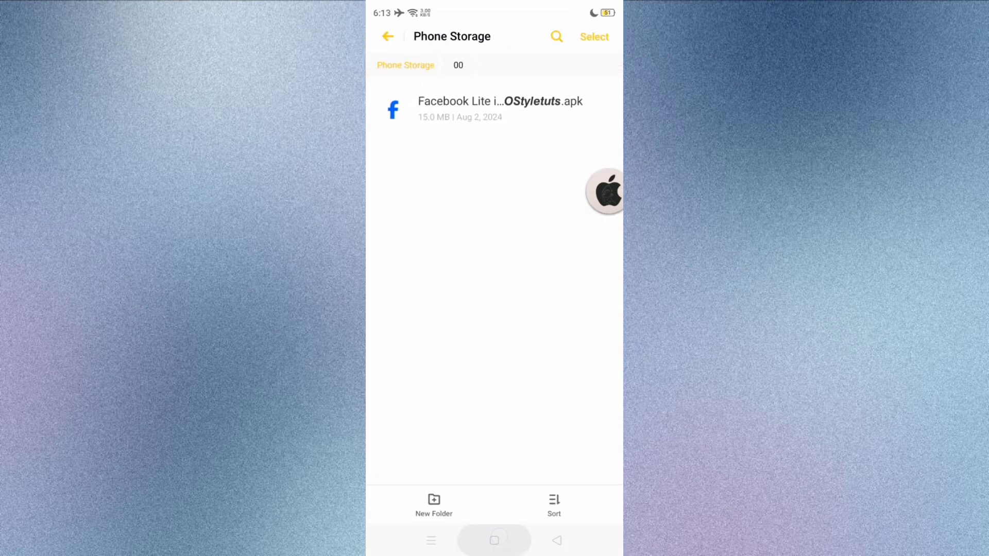
click(494, 540)
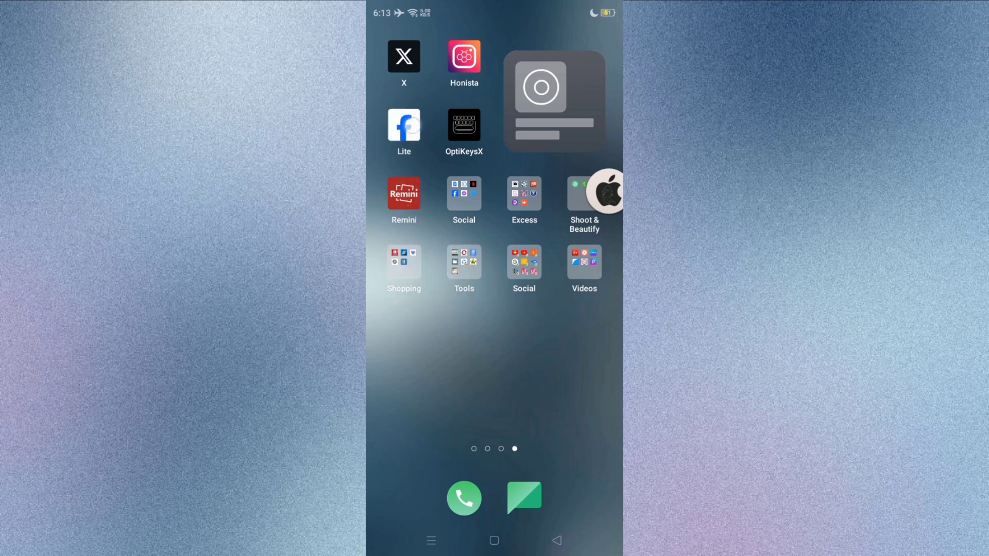
Launch the modded Lite, dismiss its modification notice, and log in with email and password.
click(404, 126)
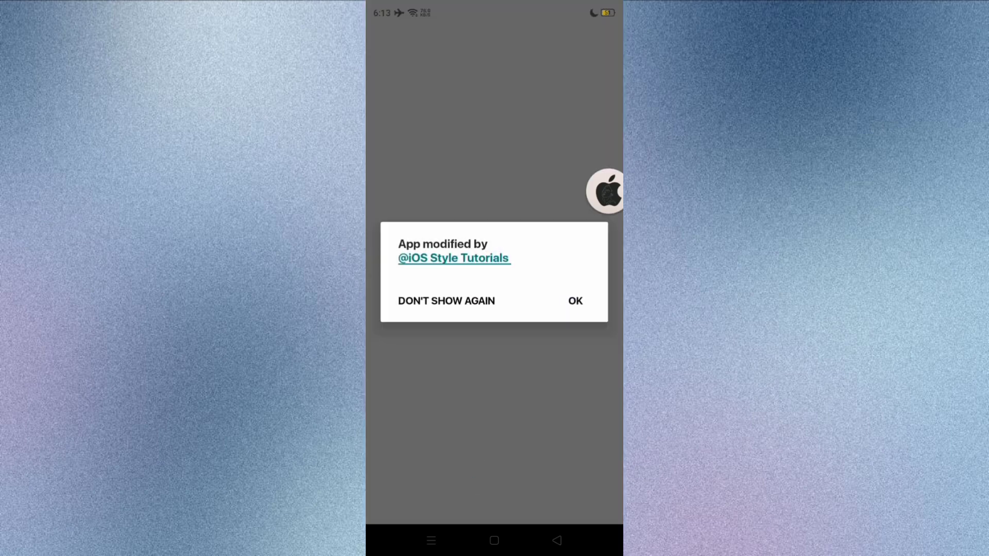
click(574, 301)
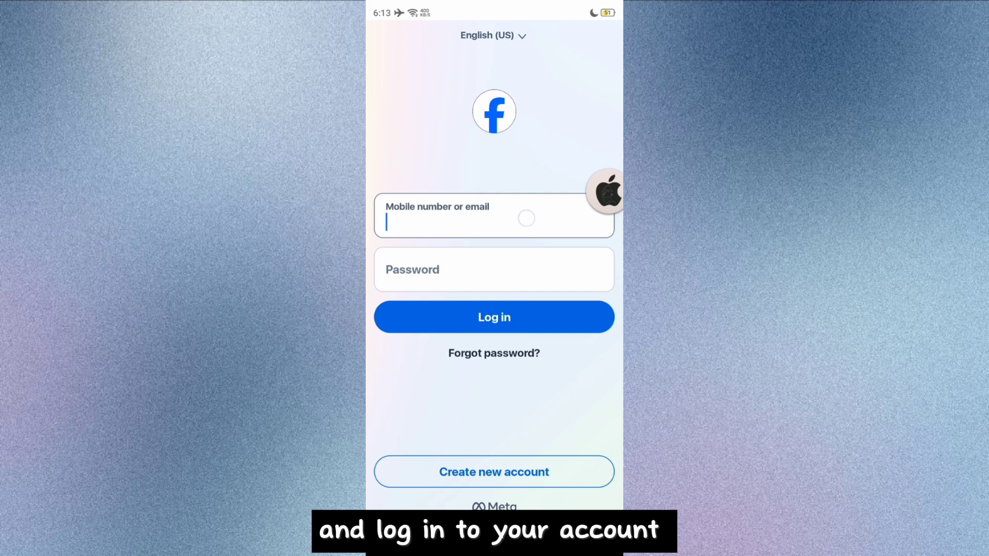
click(494, 216)
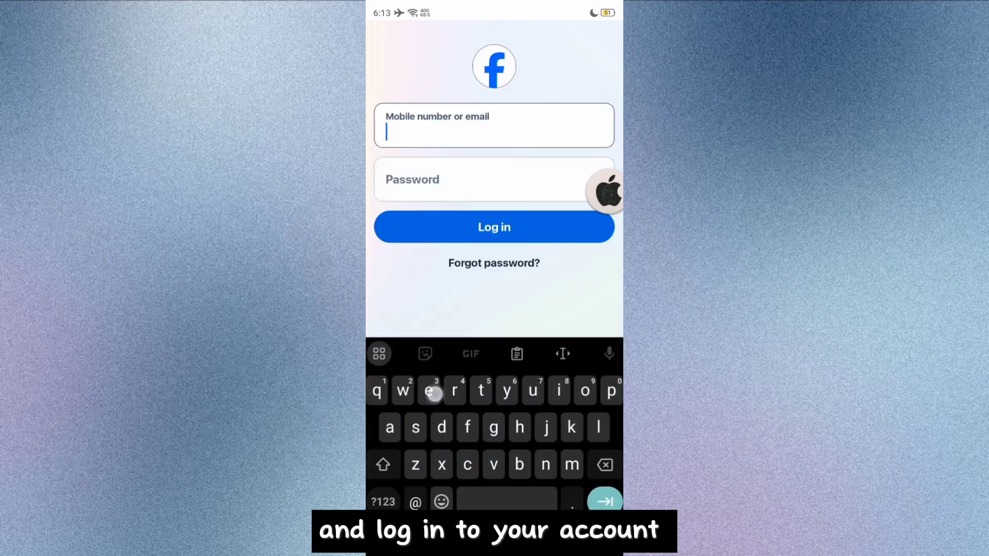
click(494, 227)
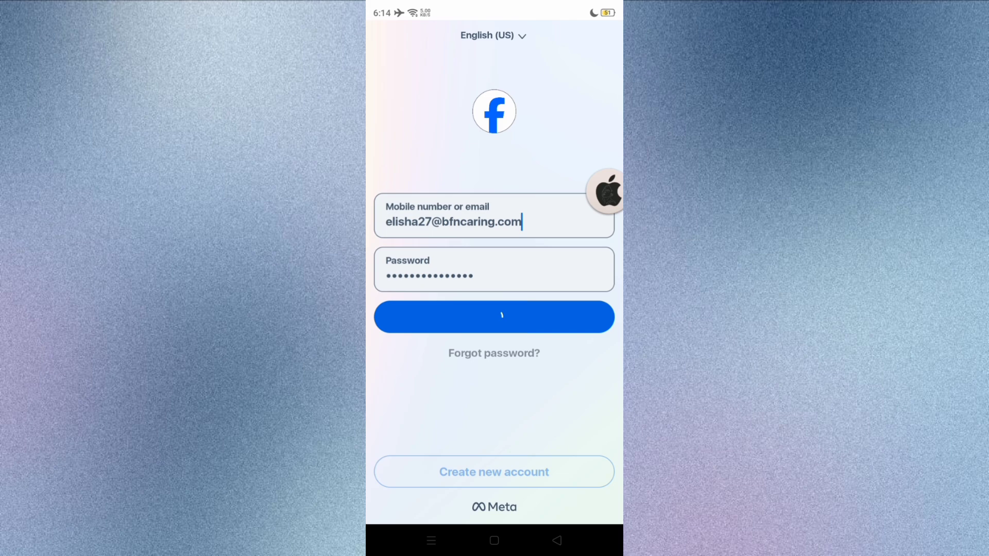
click(494, 316)
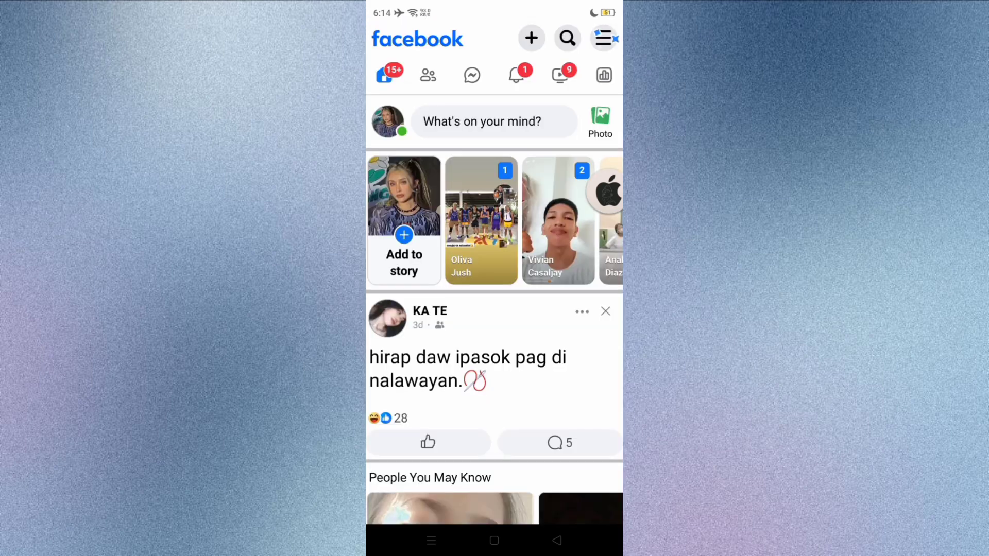
Dismiss the preparing-messages notice and open the status composer from the profile page.
scroll(down, 3)
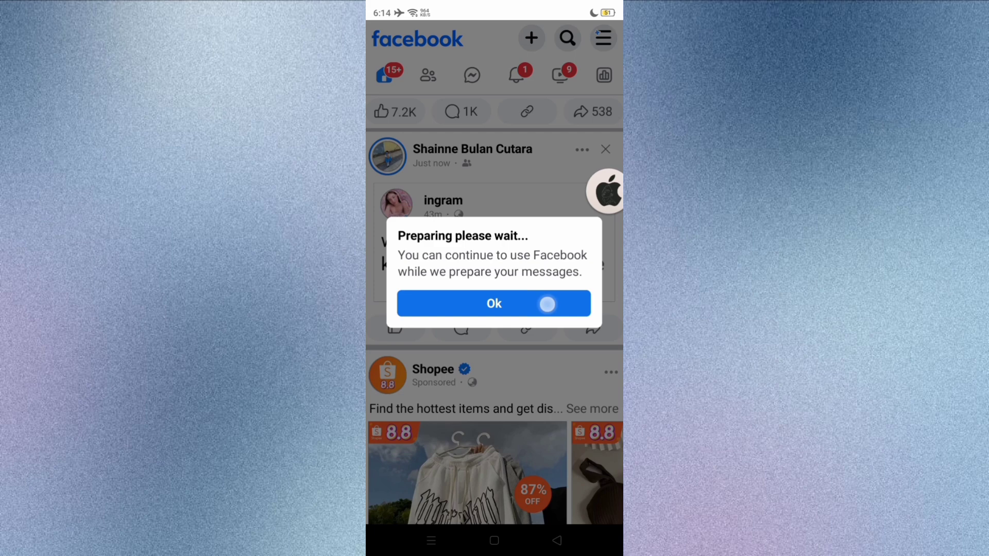
click(494, 303)
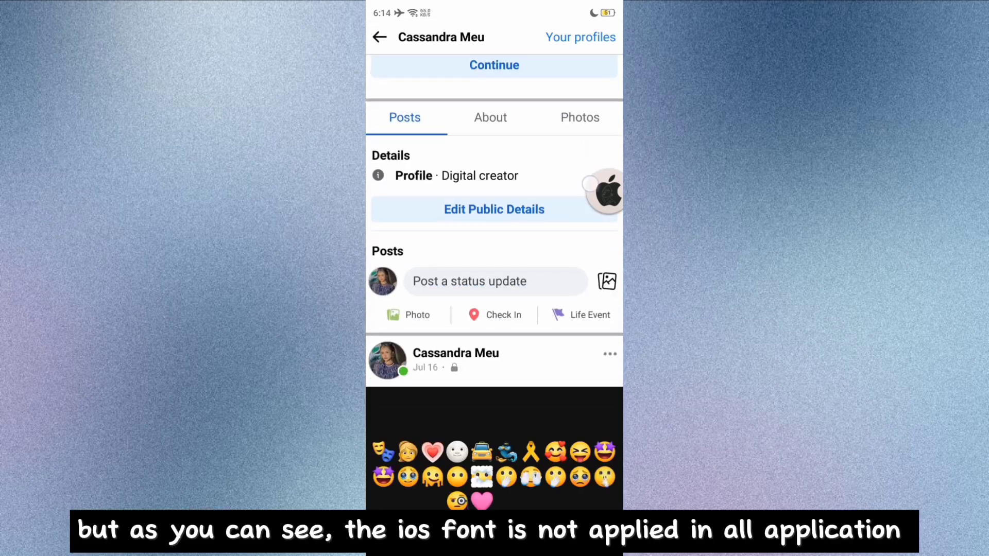
click(494, 282)
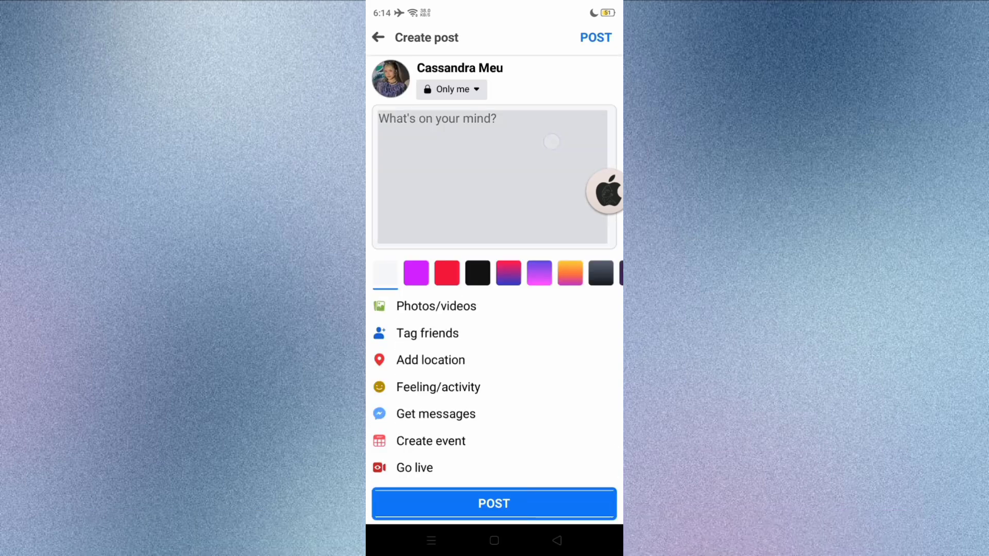
Post the status 'iOS Bold Font on Facebook Lite Android' and wait for the feed.
text(Ios)
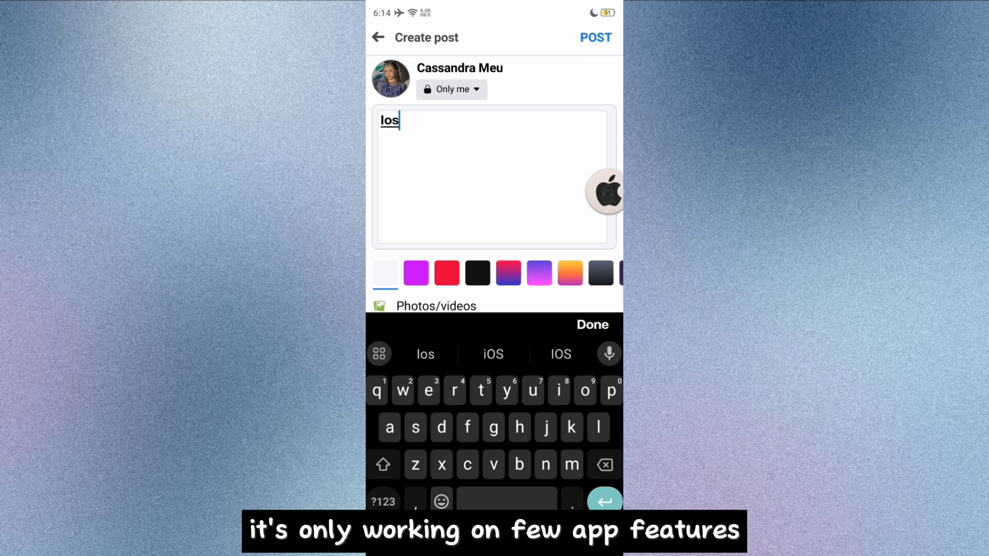
text(iOS Bold Font on Facebook Lite Android)
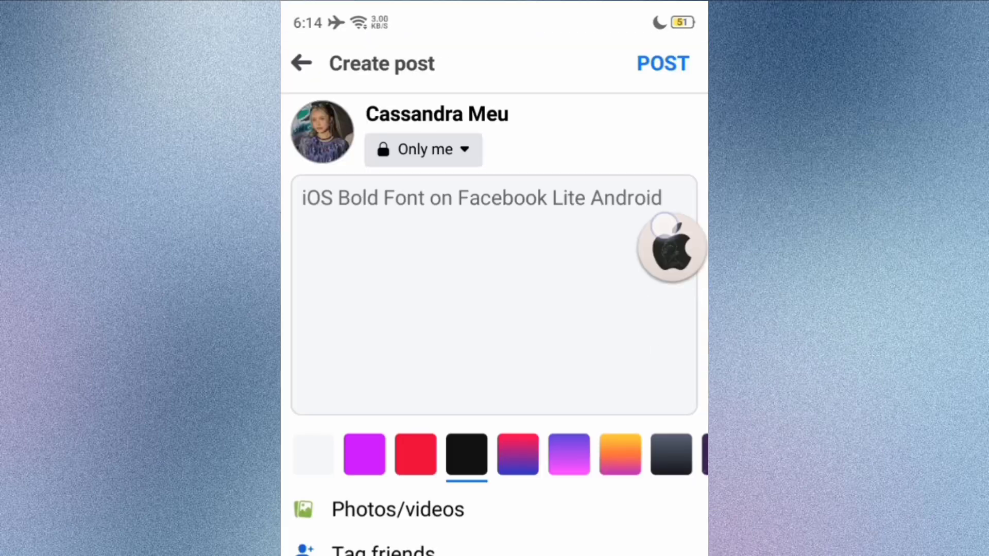
click(663, 62)
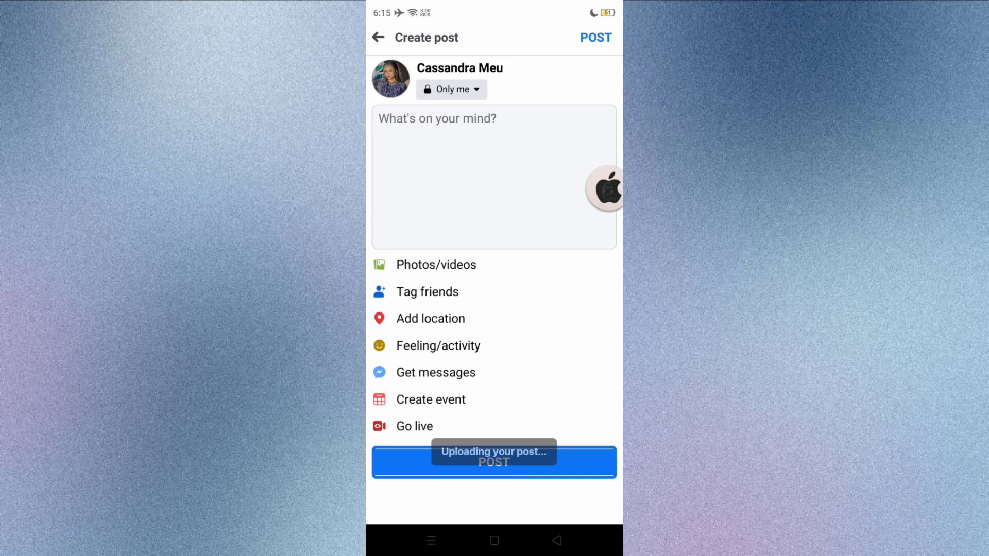
click(494, 463)
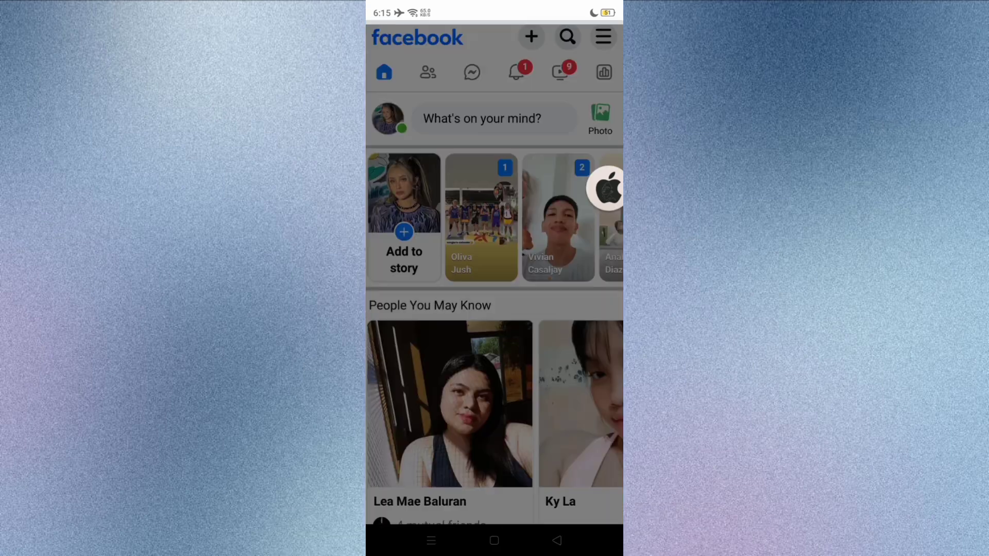
Allow storage access and create the text story 'iOS Style Facebook Lite Android'.
click(599, 119)
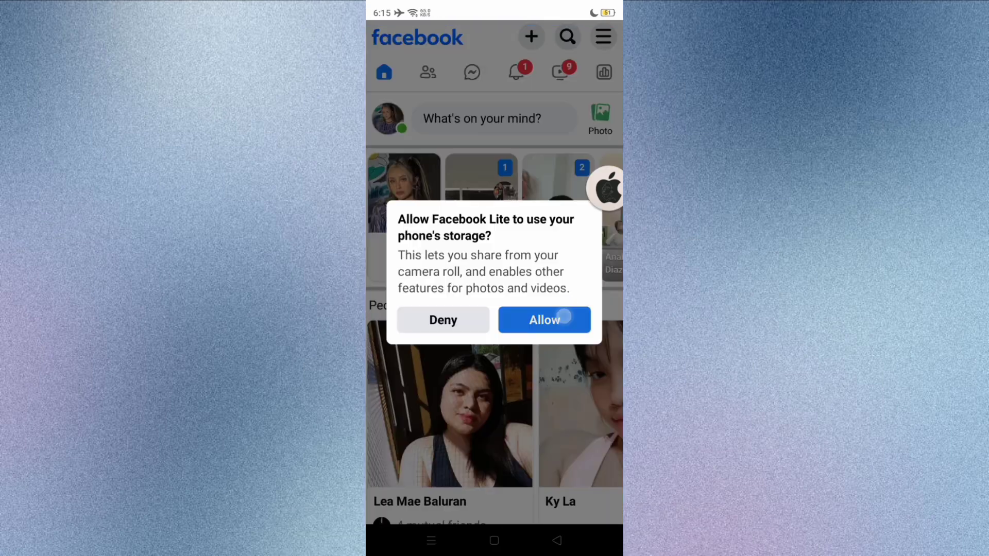
click(544, 320)
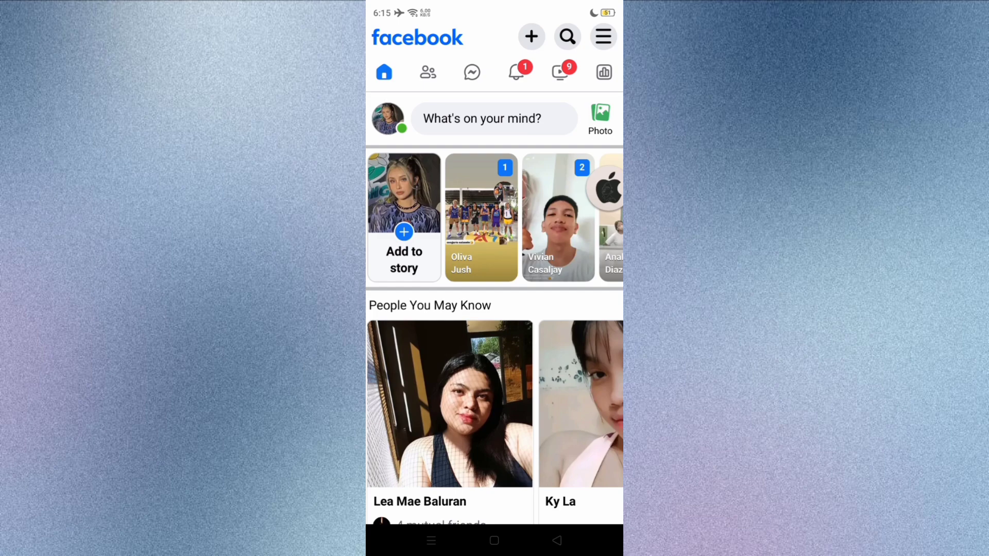
click(404, 217)
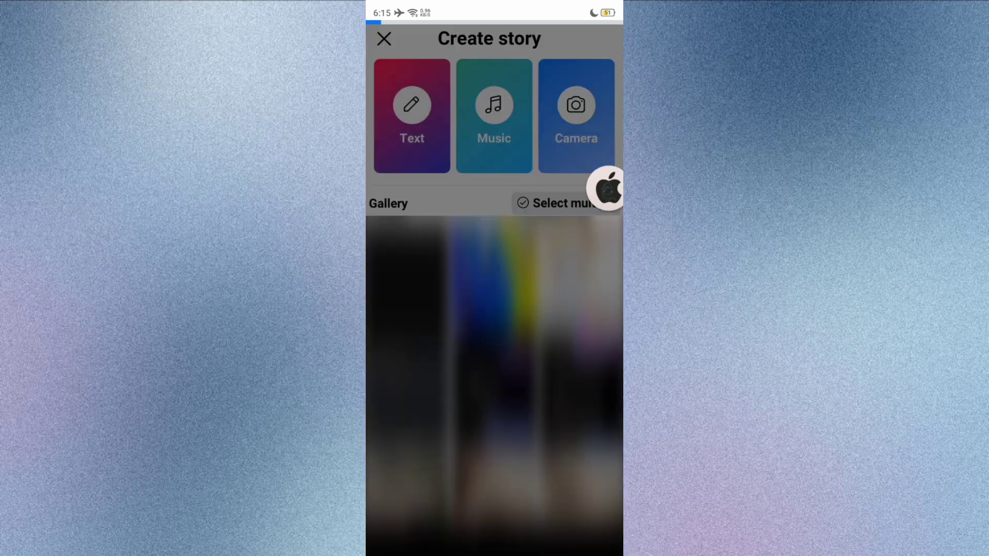
click(411, 116)
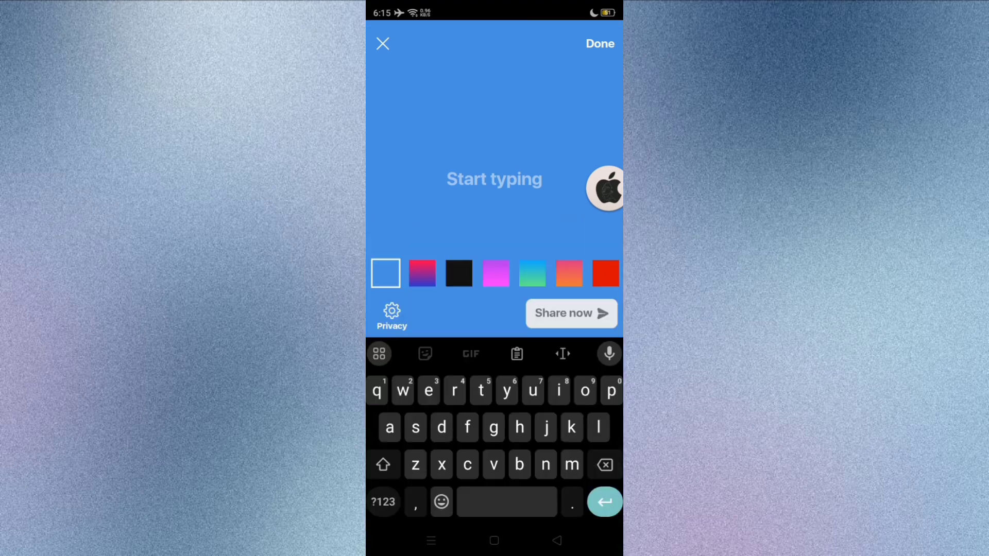
text(iOS)
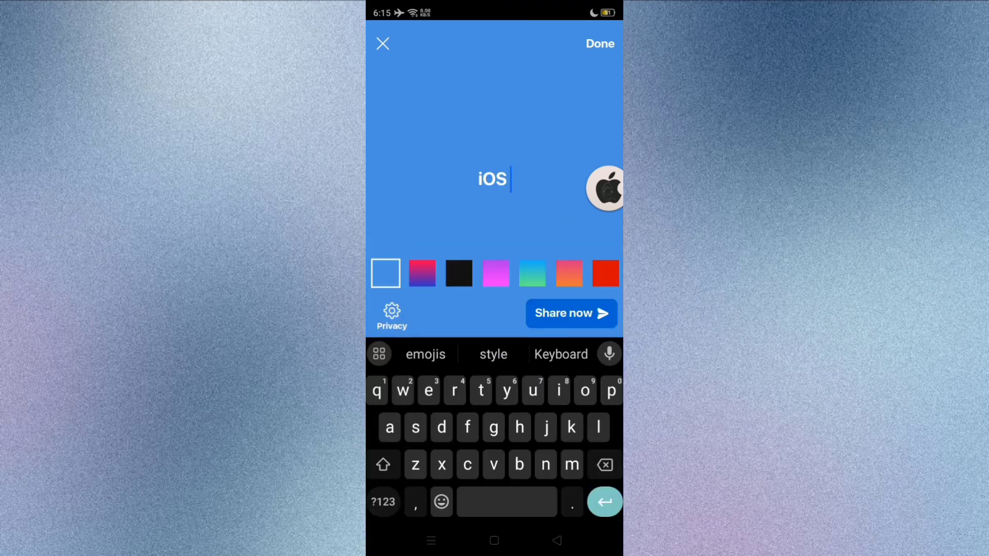
text(Style Facbe)
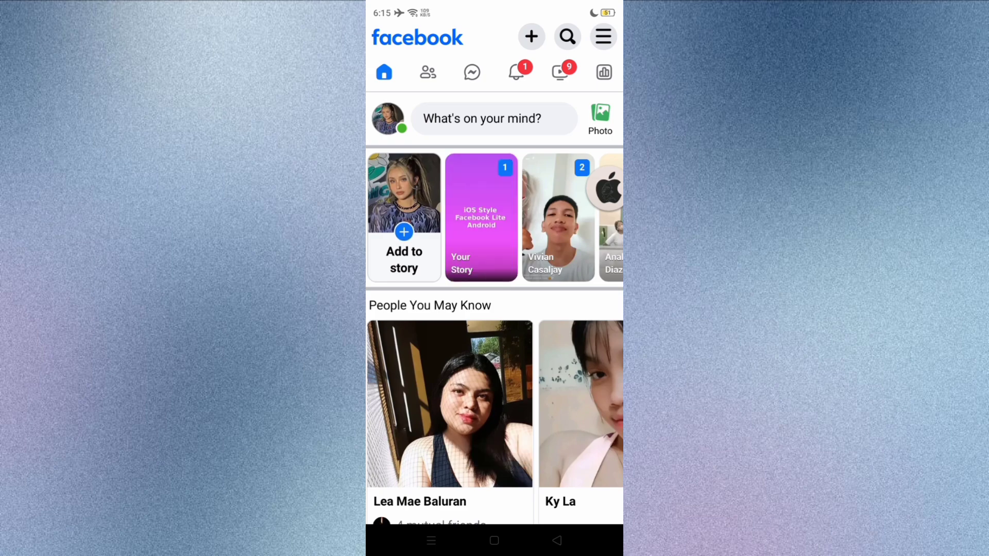
View and close the newly shared story, then go to the Messages list.
click(481, 217)
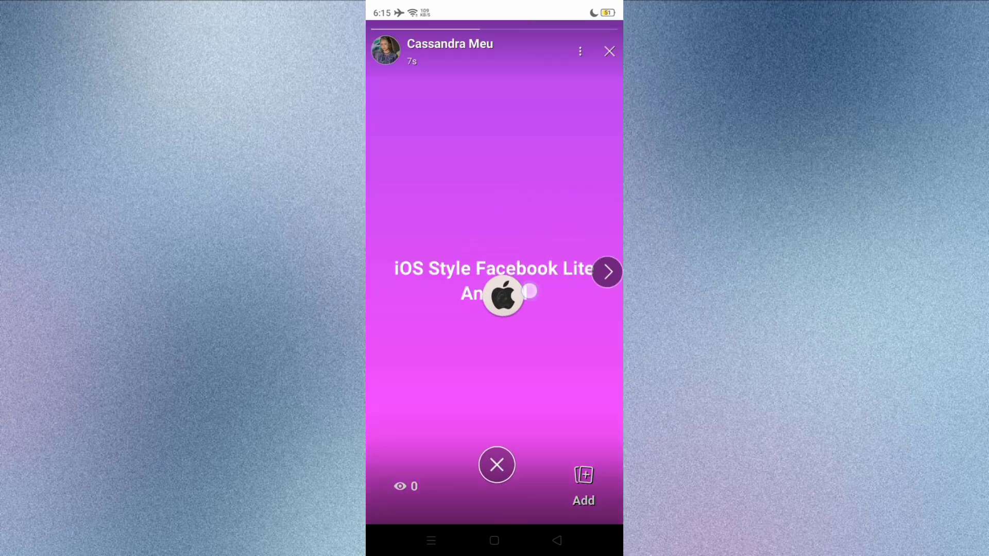
click(497, 465)
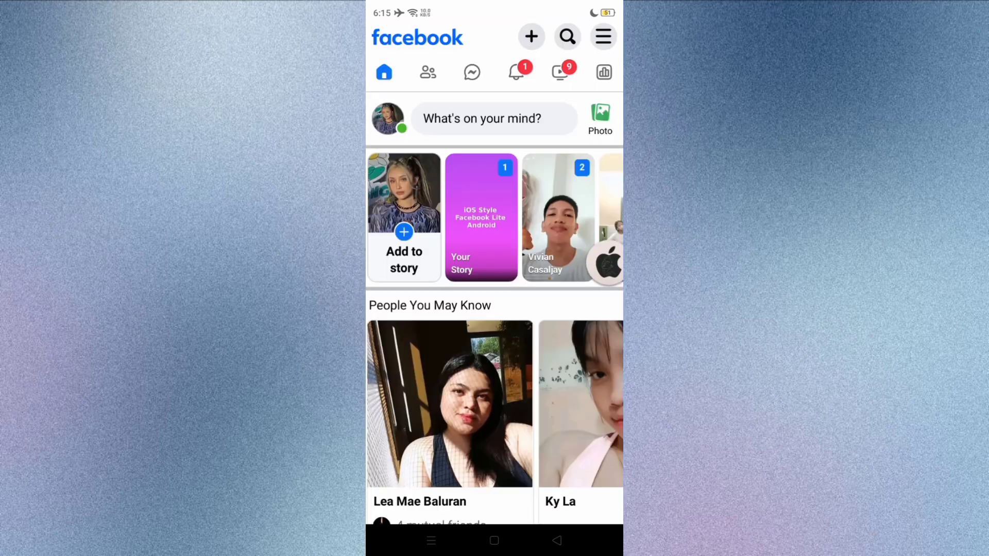
click(471, 72)
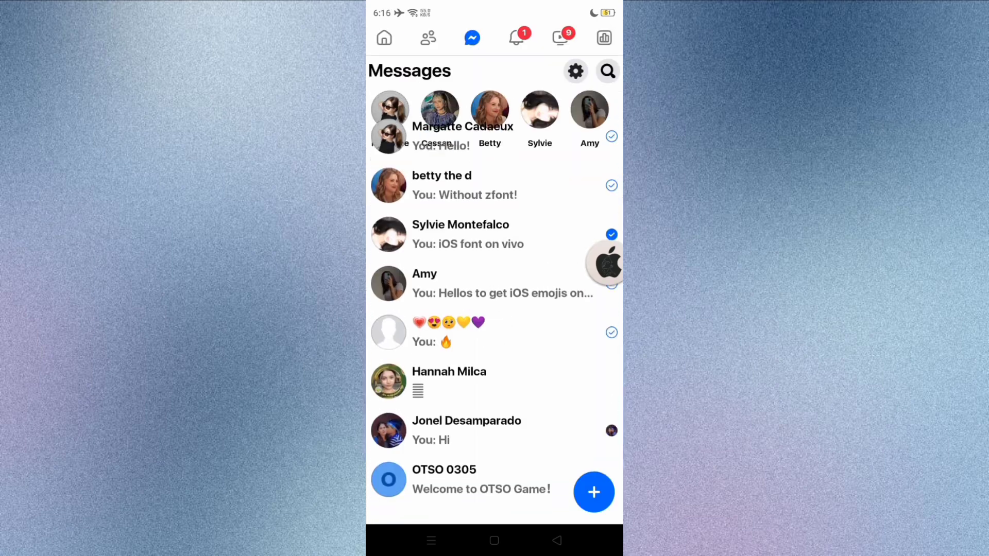
scroll(down, 3)
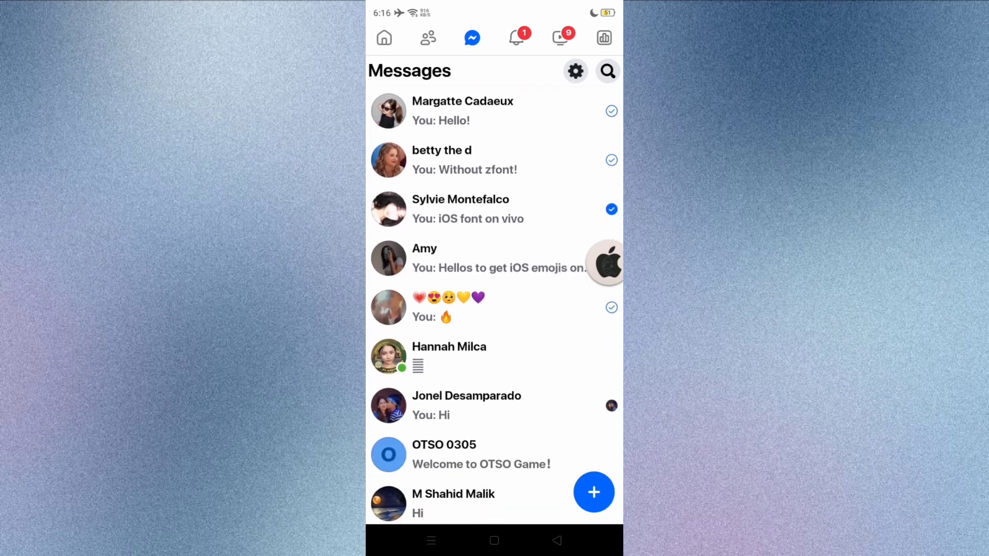
click(460, 209)
text(iOS Bold Font on Facebook Lir)
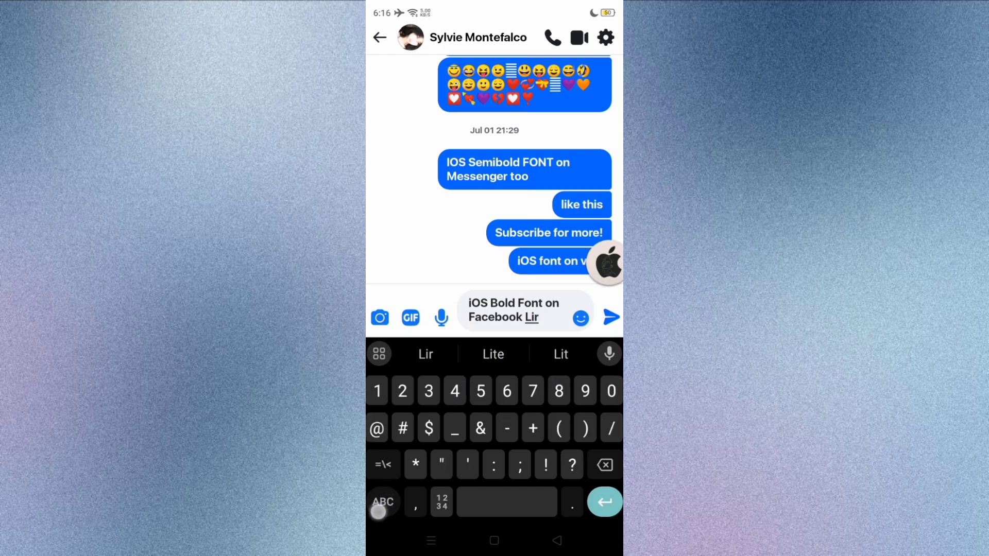
click(610, 317)
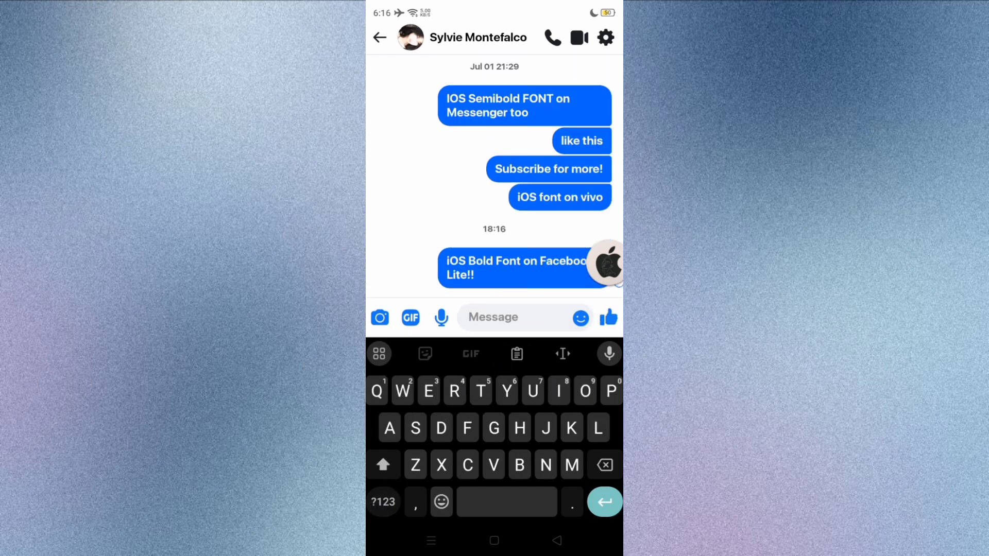
text(Subscri)
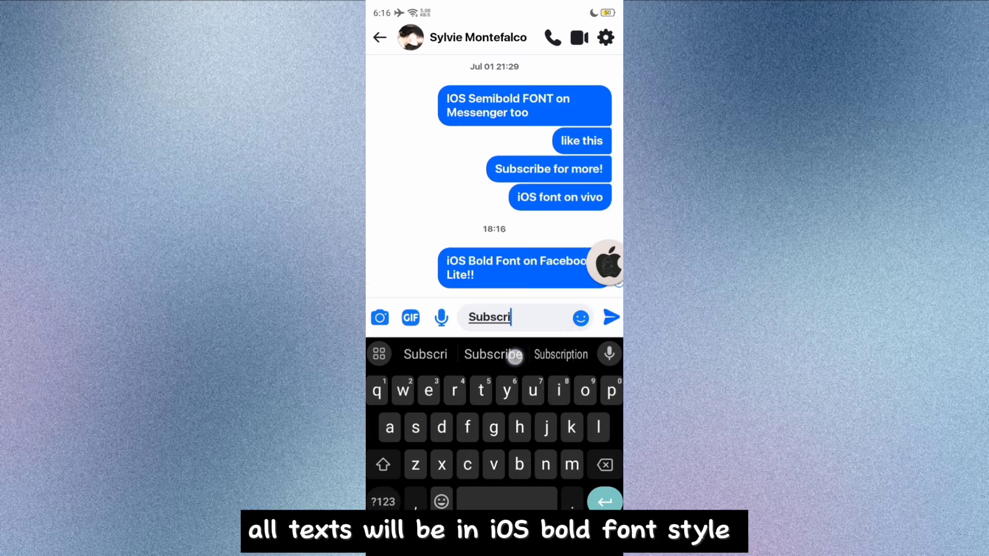
click(611, 317)
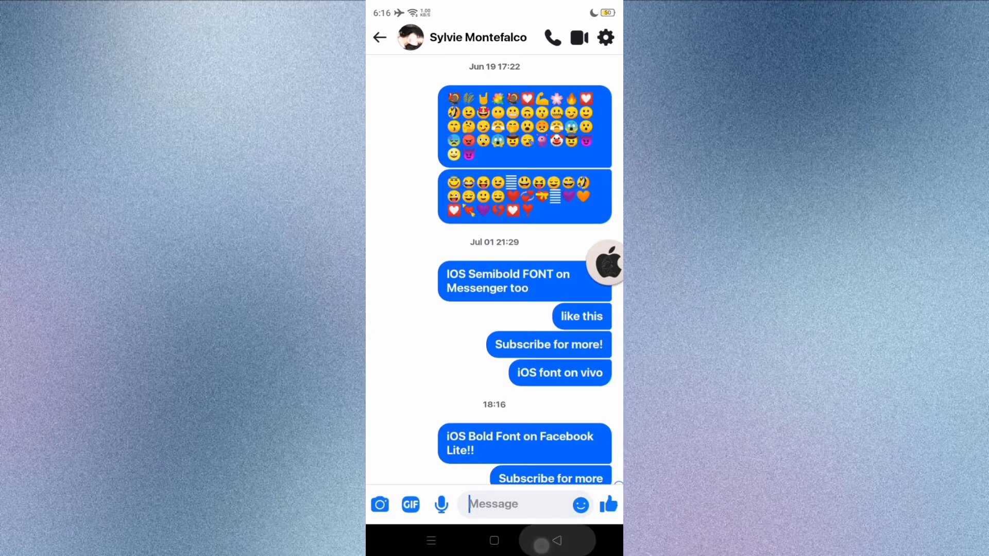
click(380, 37)
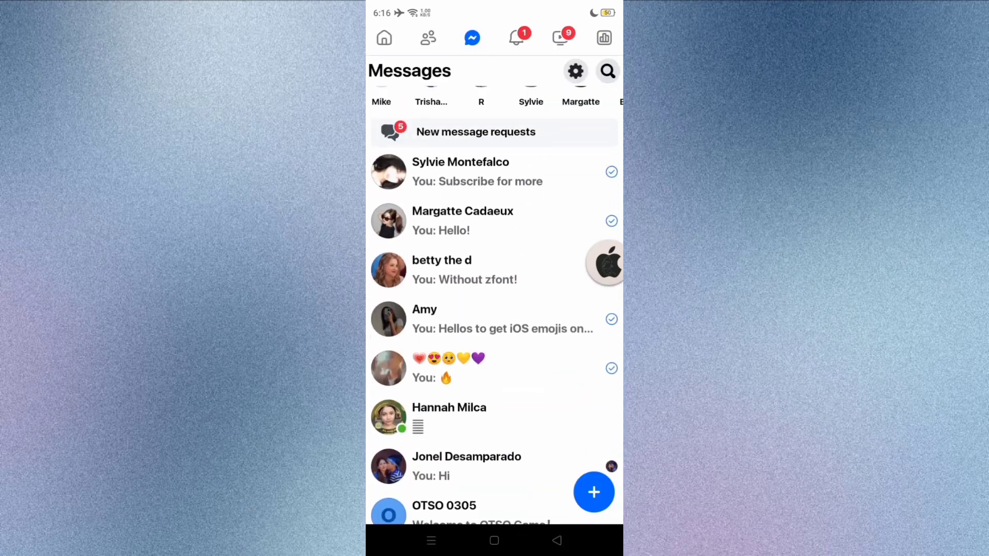